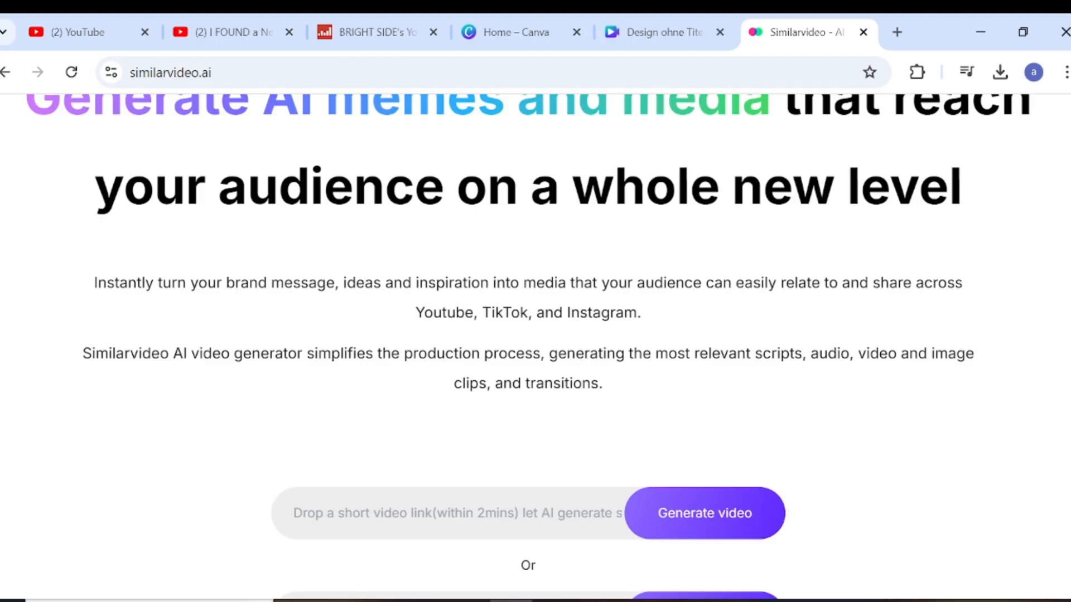
# Scroll through the Similarvideo dashboard to the Create a Similar Video and Text to Video options
pyautogui.scroll(-3)
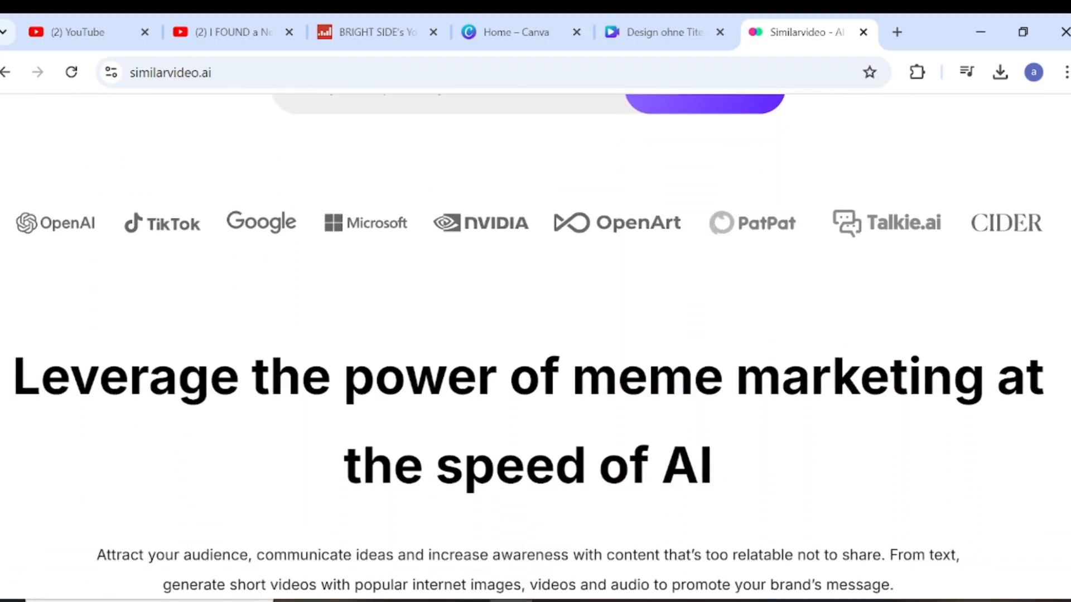
pyautogui.scroll(-3)
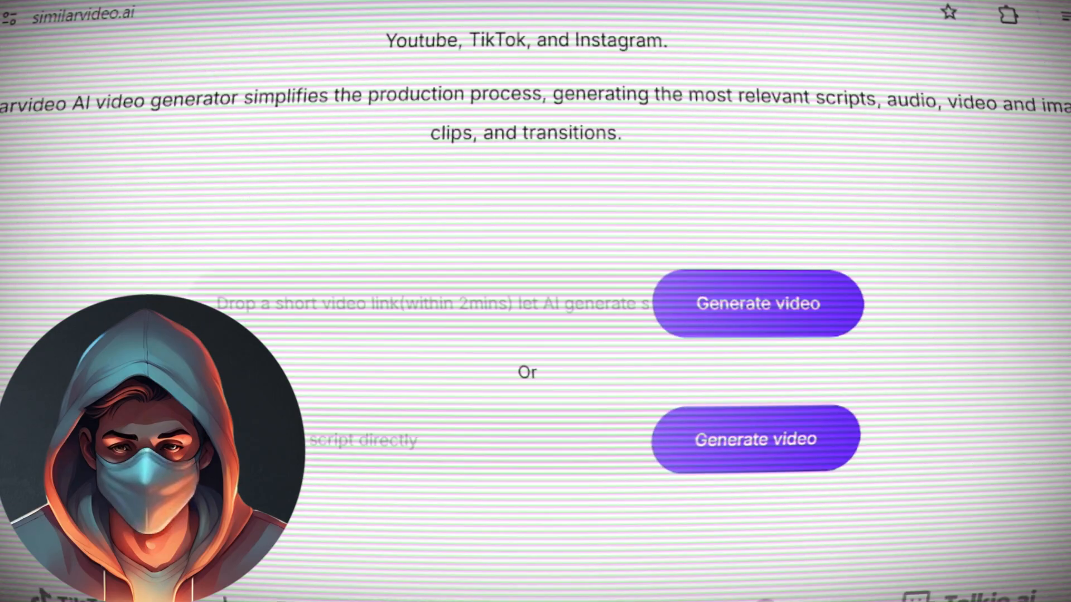
pyautogui.scroll(-3)
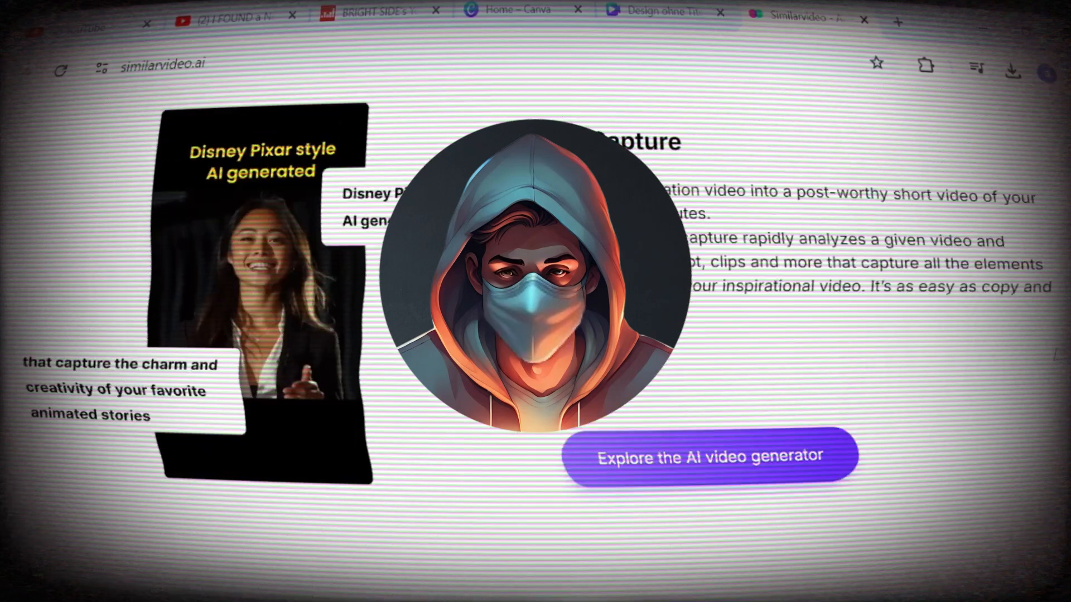
pyautogui.scroll(-3)
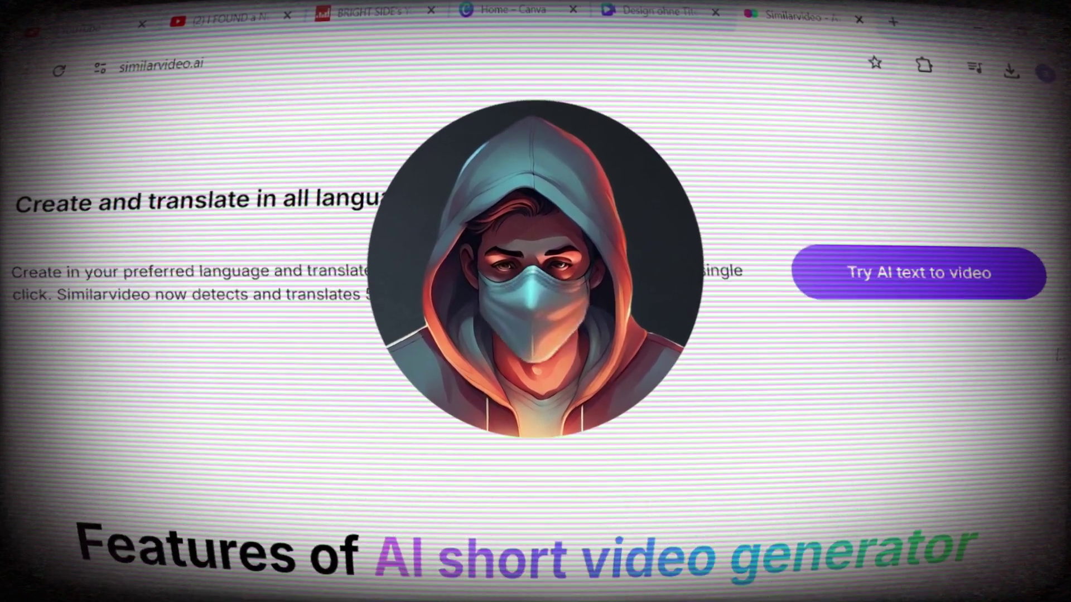
pyautogui.scroll(-3)
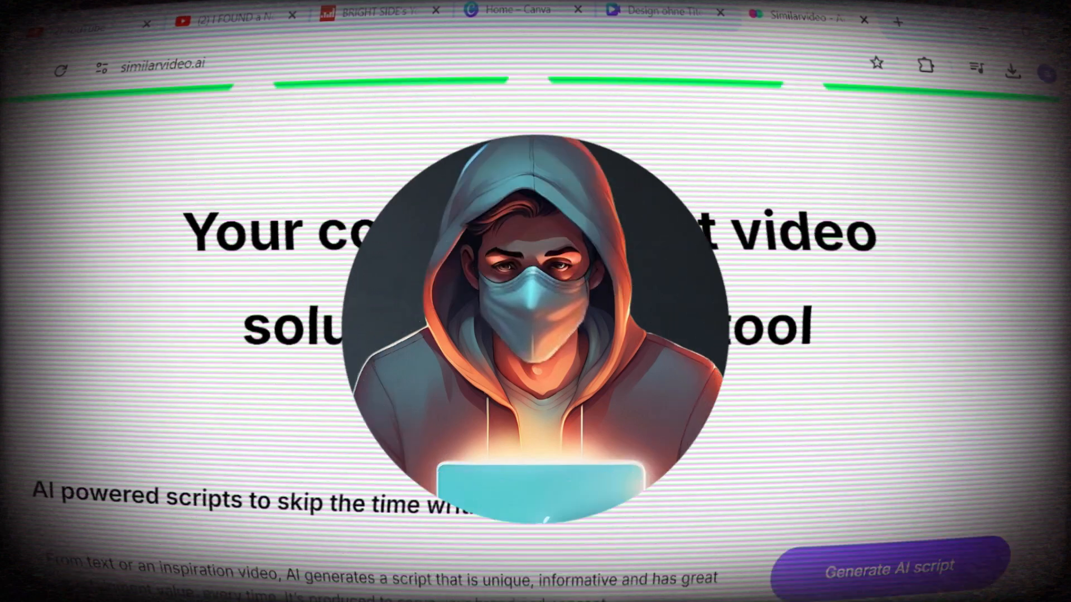
pyautogui.scroll(-3)
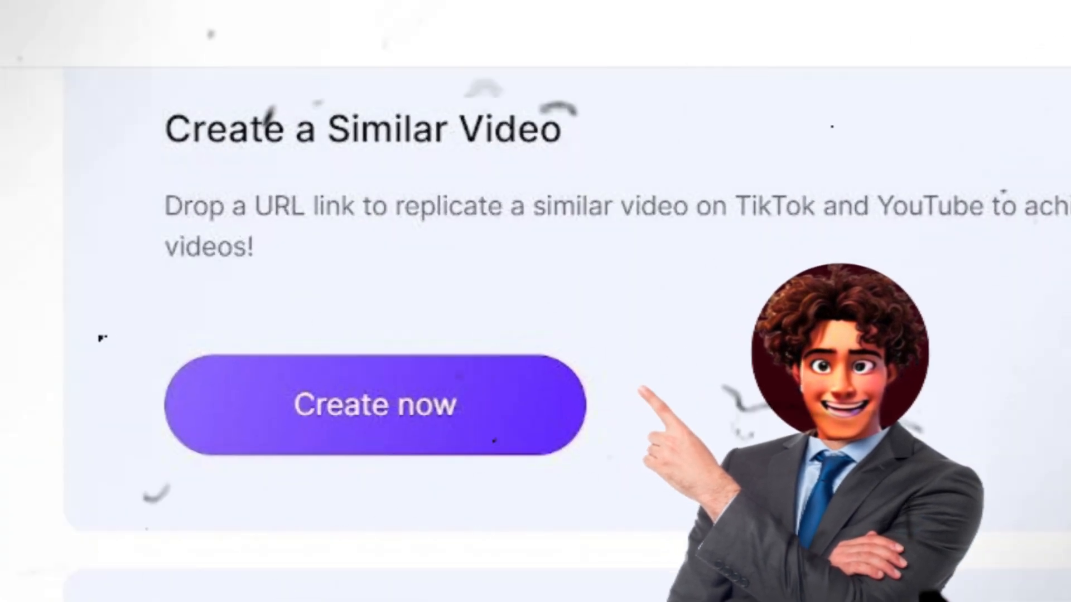
pyautogui.scroll(-3)
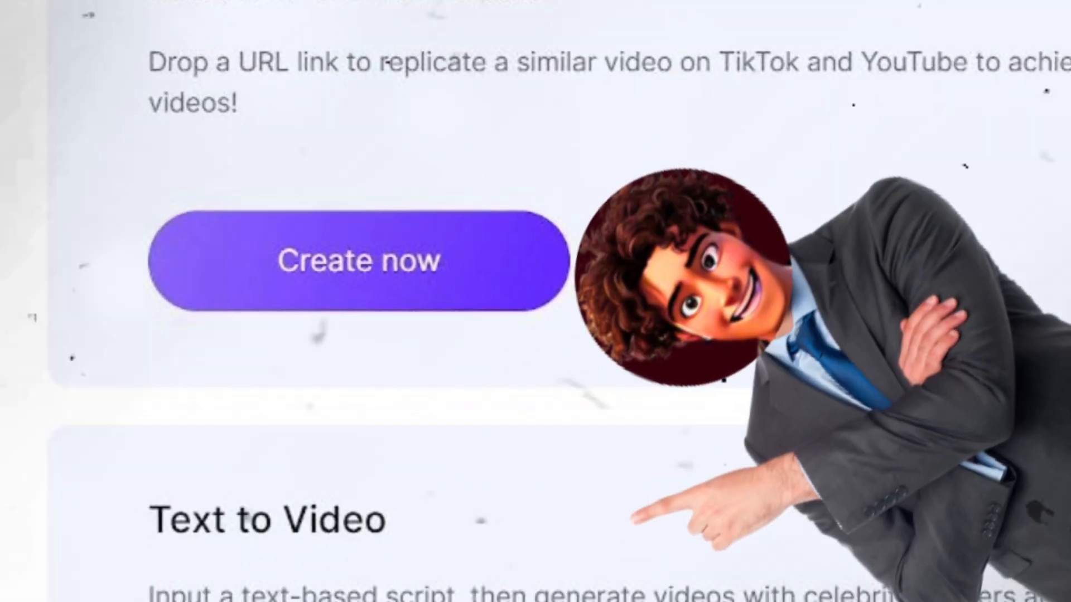
pyautogui.scroll(-3)
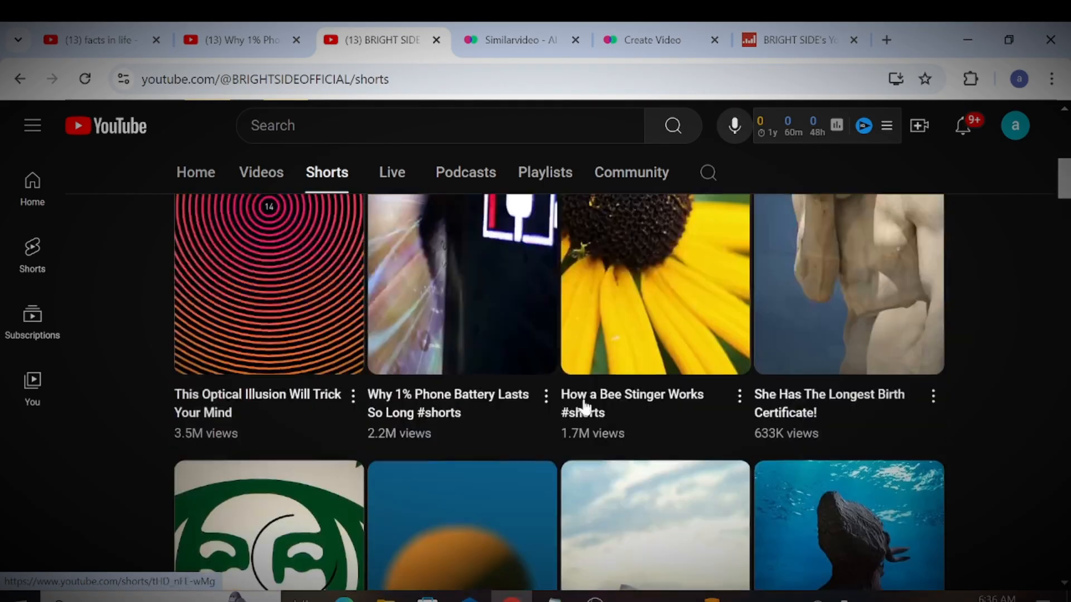
# Copy the How a Bee Stinger Works short's link and request similar script rewrites for 'how bee stinger work'
pyautogui.rightClick(657, 437)
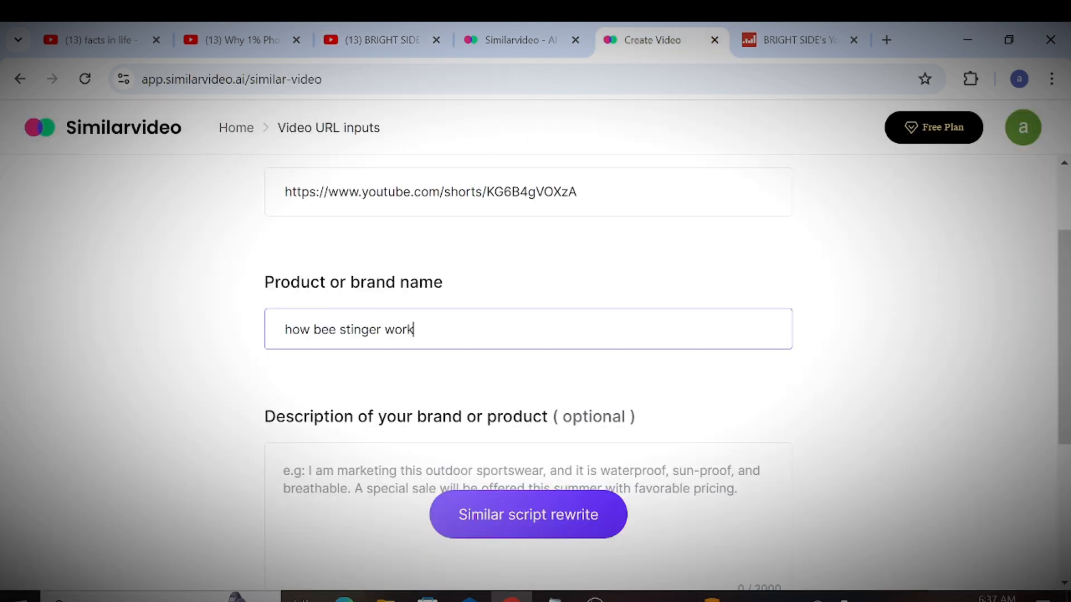
pyautogui.click(528, 515)
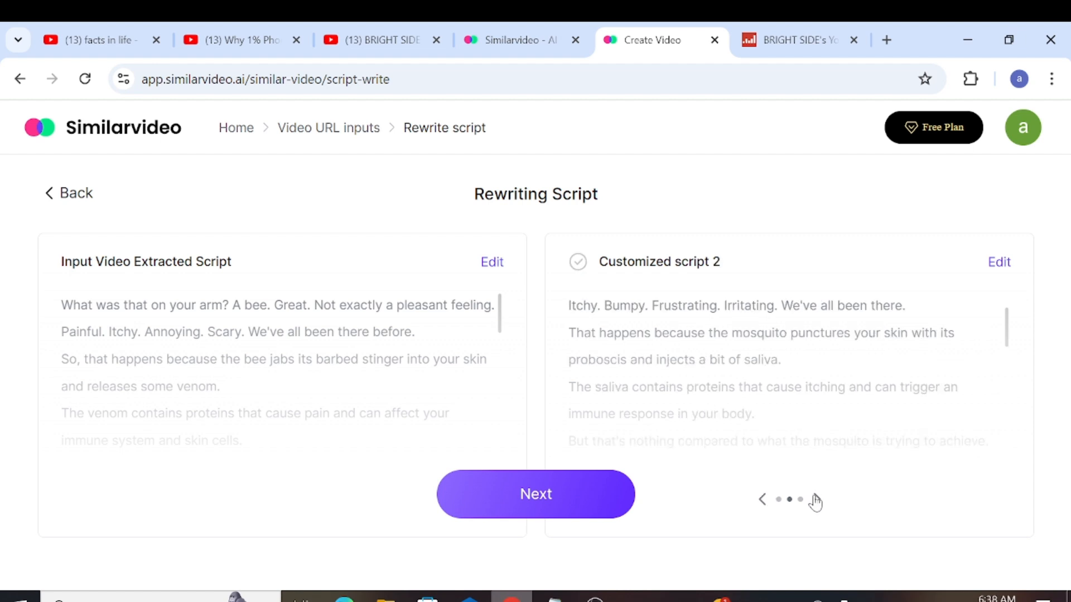
# Browse the next rewritten script, then return to and select Customized script 1
pyautogui.click(815, 499)
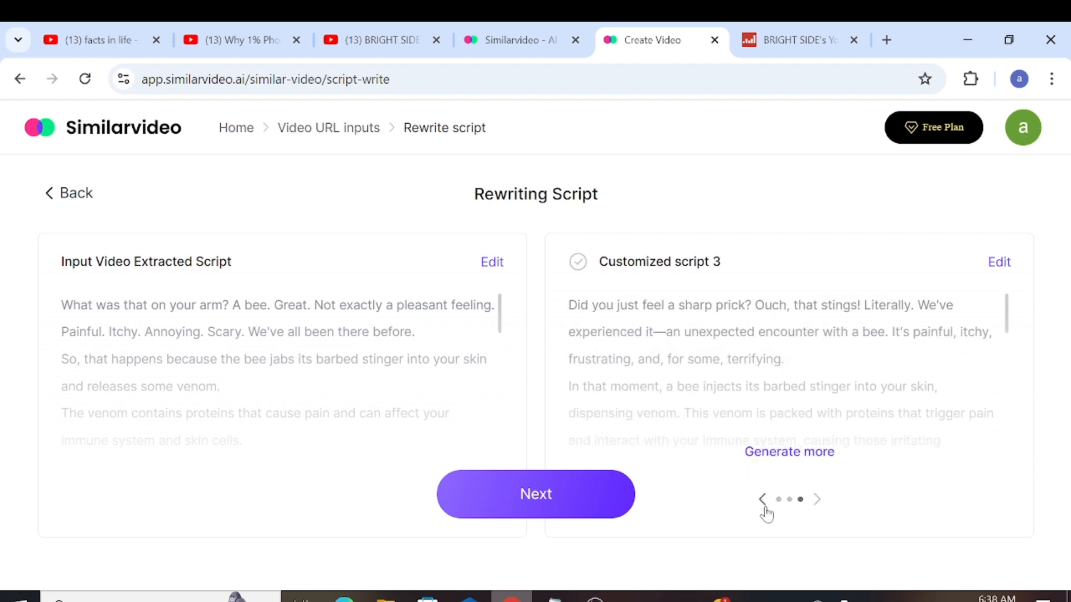
pyautogui.click(764, 499)
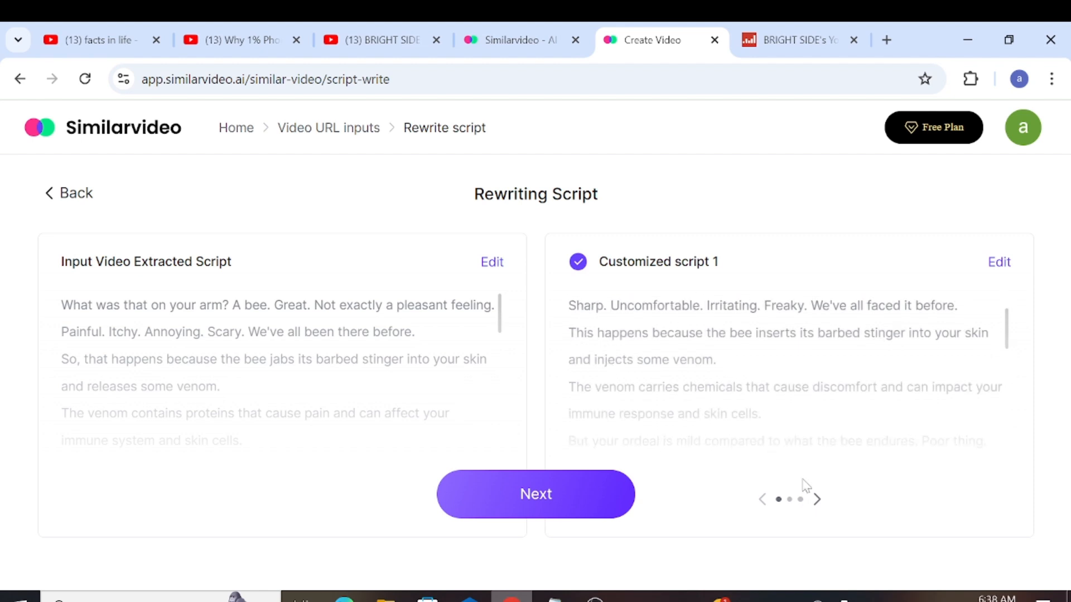
# Continue with the chosen script, selecting B-roll Footage style and Jimmy Fallon narration voice
pyautogui.click(535, 494)
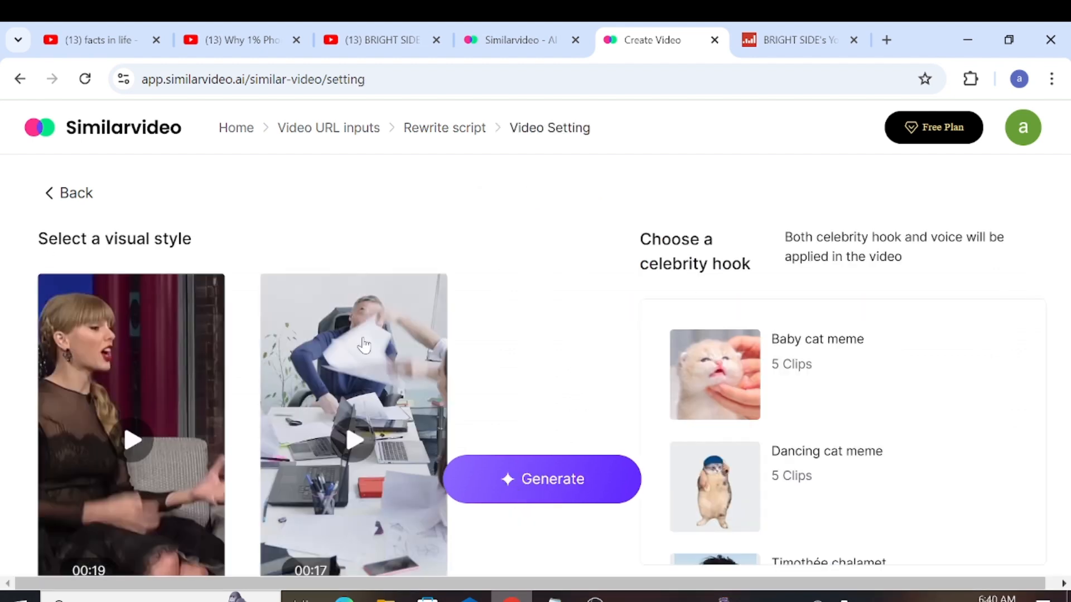
pyautogui.moveTo(513, 538)
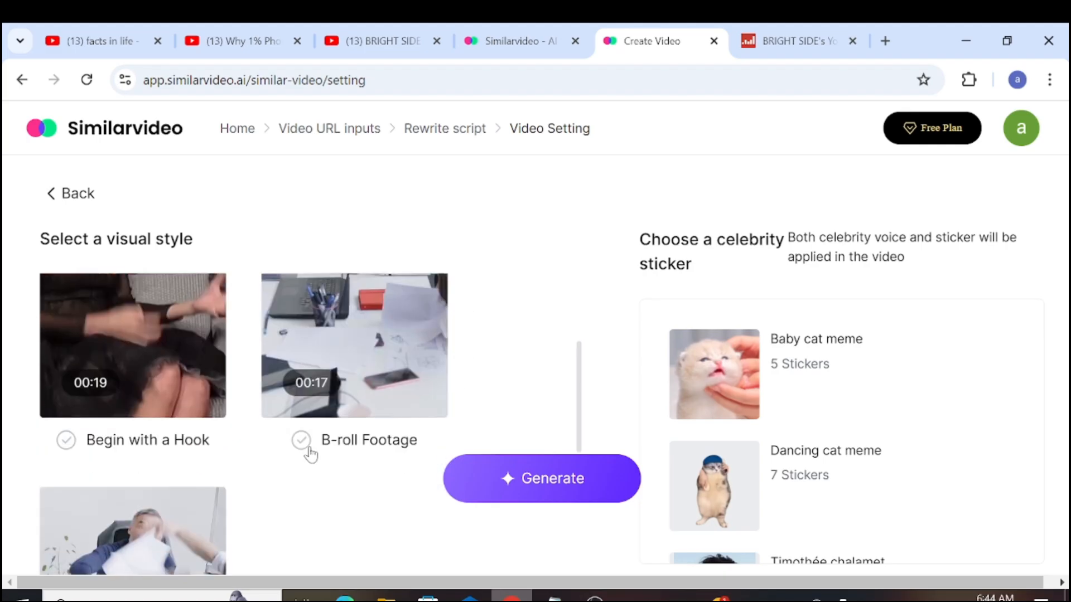
pyautogui.click(301, 440)
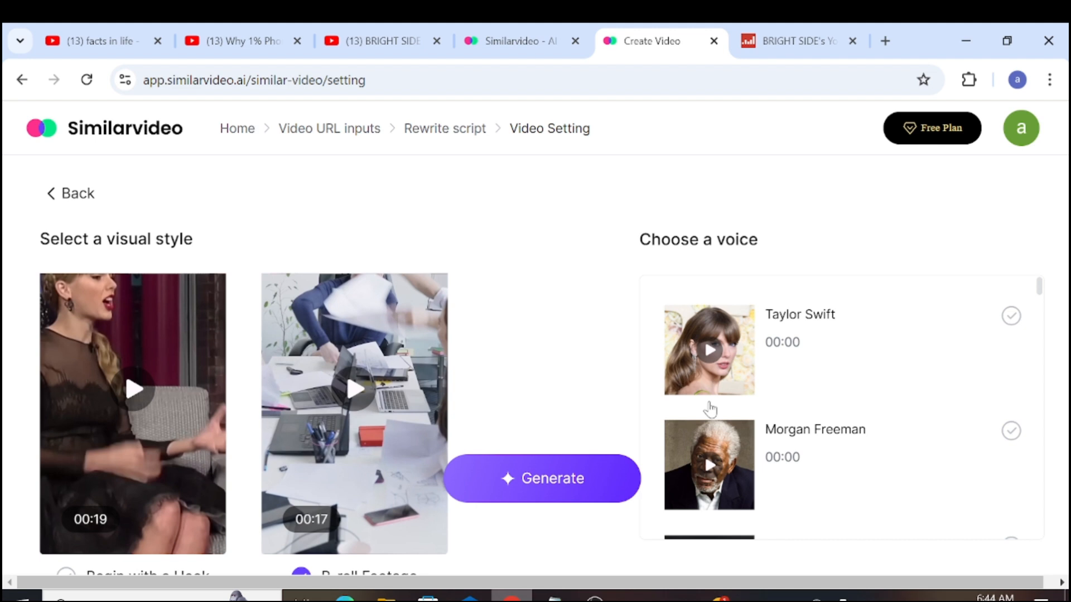
pyautogui.scroll(-3)
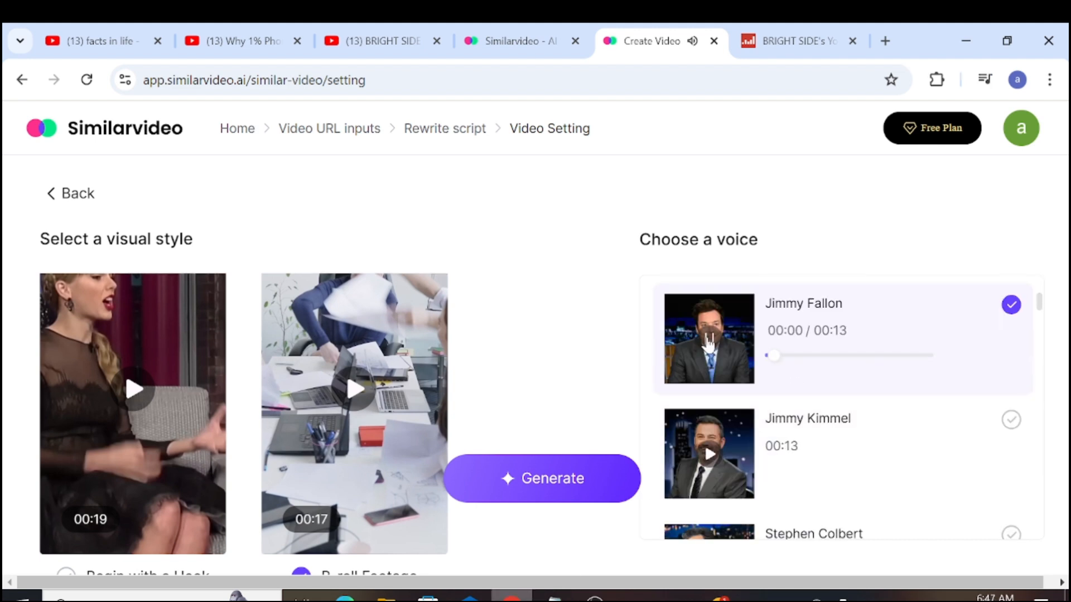
pyautogui.click(542, 479)
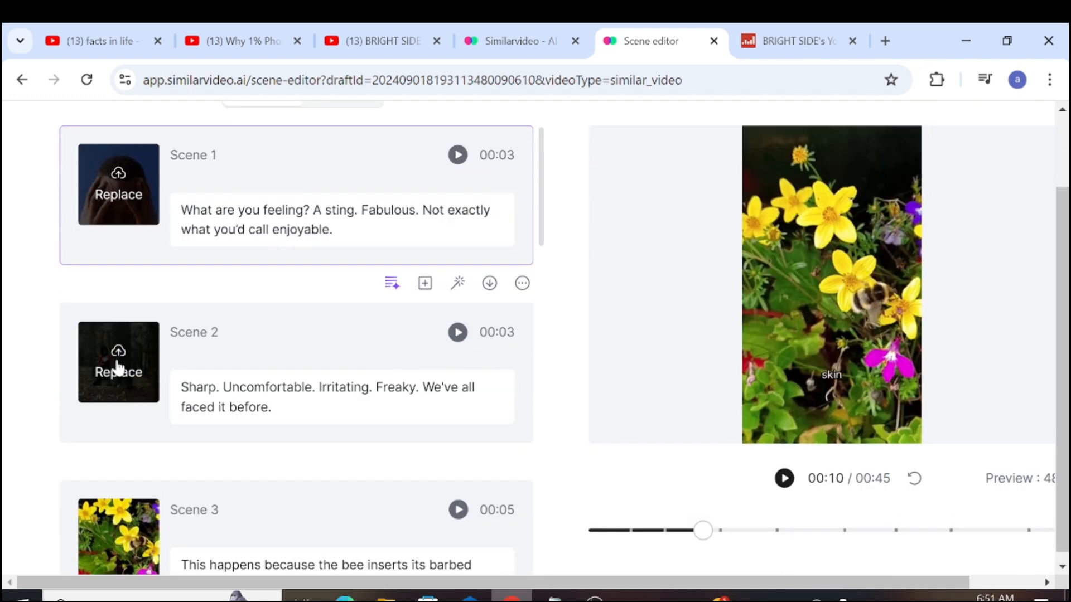
# Replace Scene 2's clip with a library stock video of a person holding their head
pyautogui.click(118, 373)
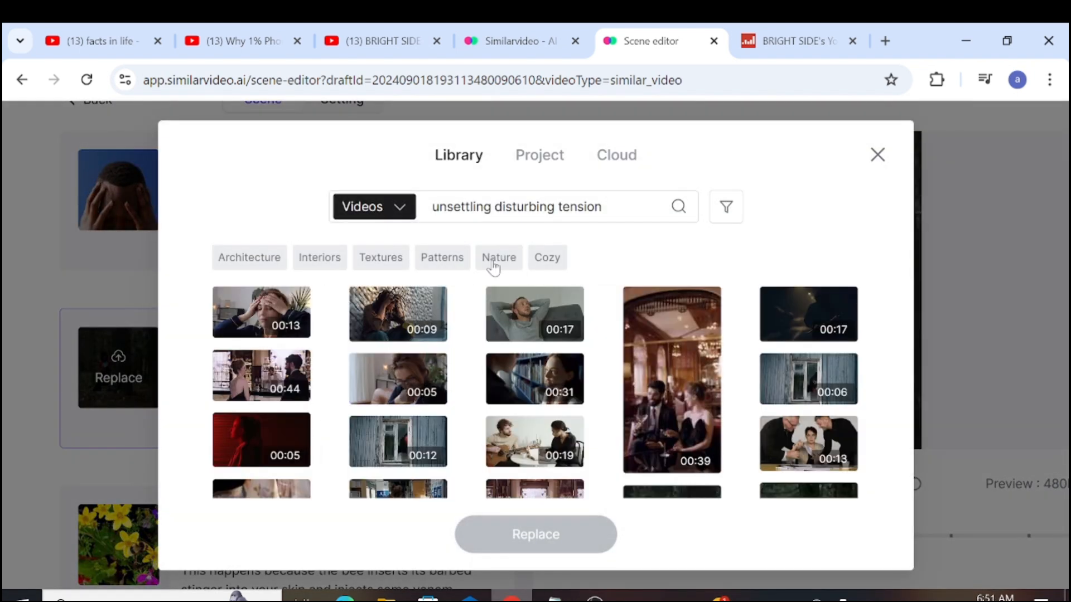
pyautogui.scroll(-3)
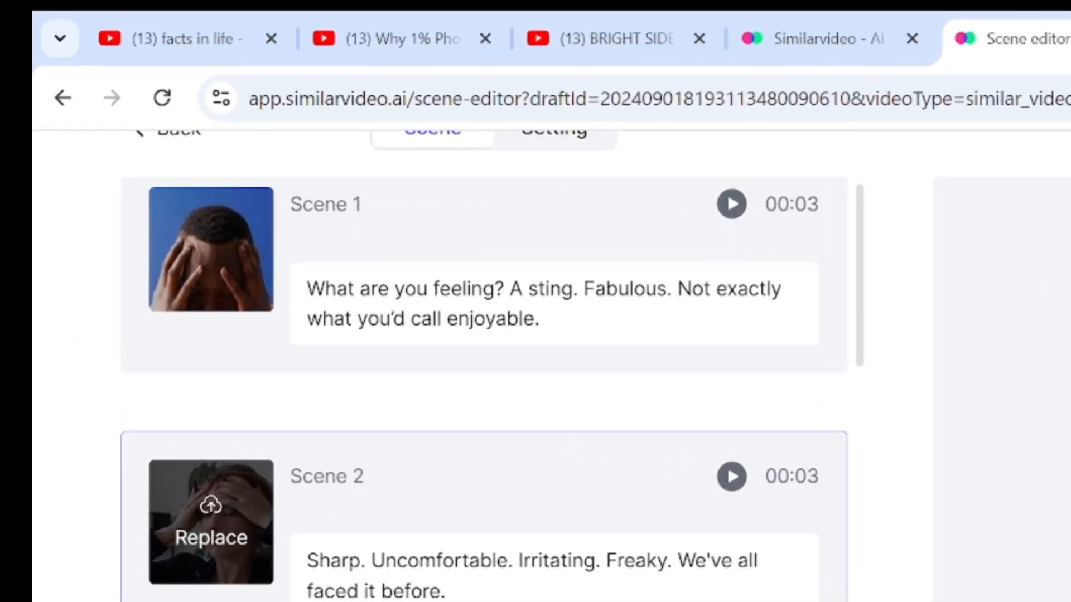
# Review Bush of Ghosts music, volumes and captions in Setting, and browse caption fonts
pyautogui.click(554, 261)
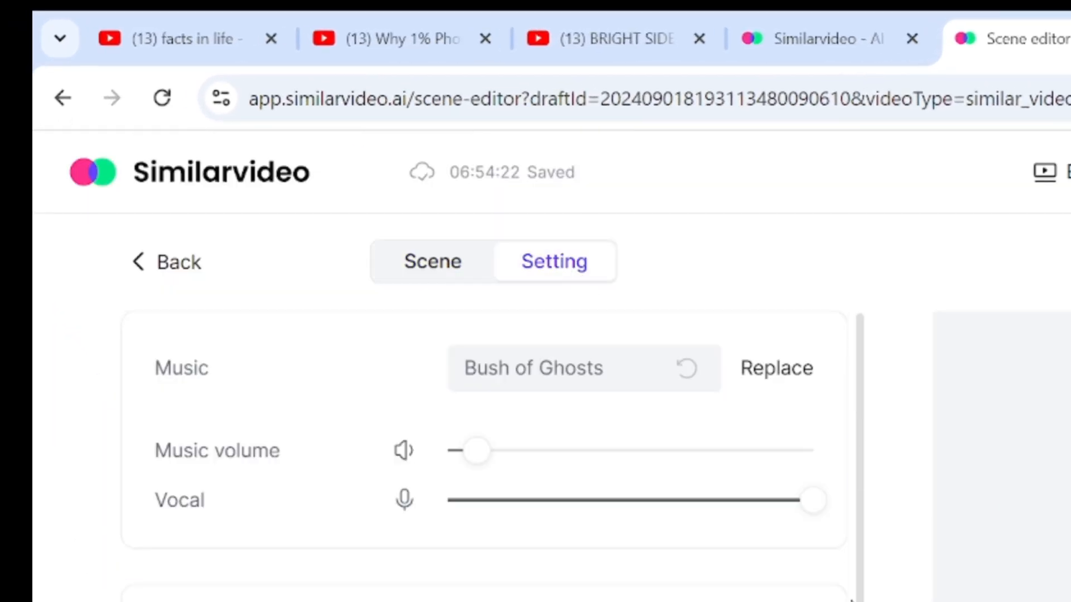
pyautogui.scroll(-3)
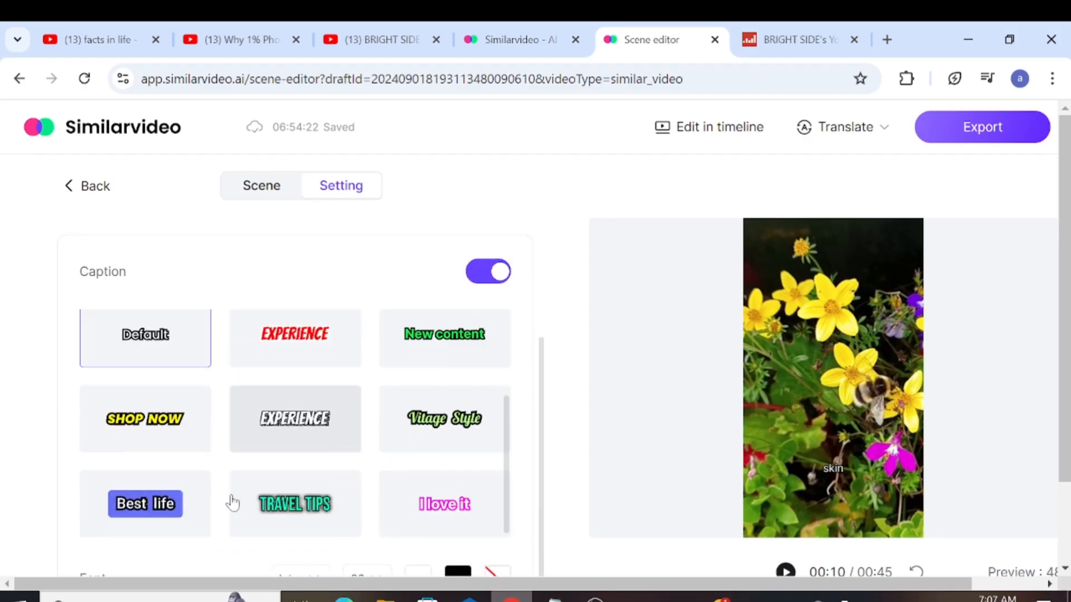
pyautogui.click(300, 476)
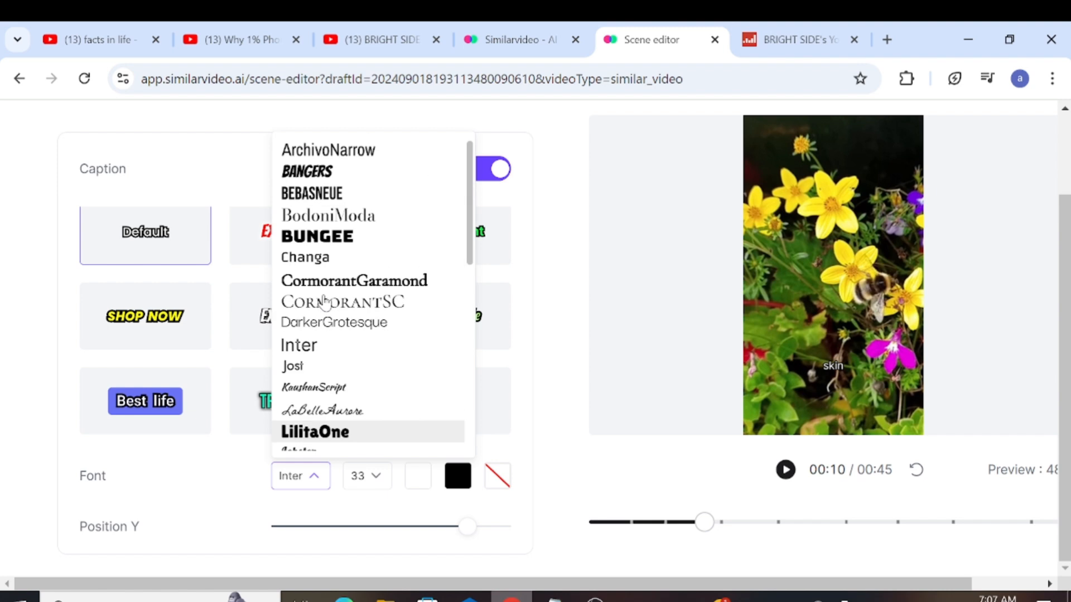
pyautogui.scroll(-3)
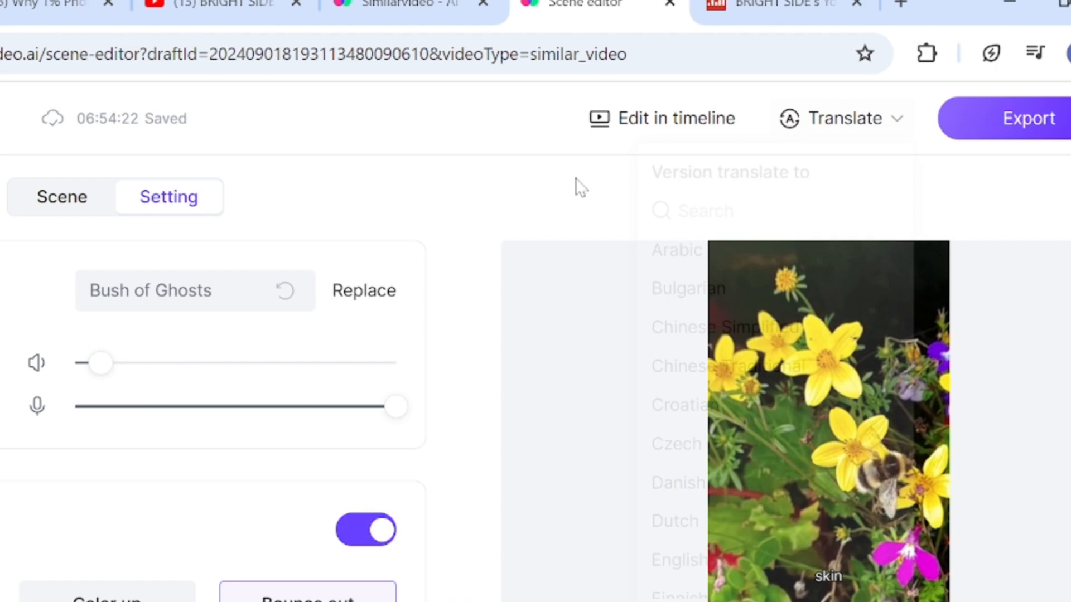
# Add transitions like Morph between Bee's Sting clips in the timeline, then export at 1080P
pyautogui.click(676, 118)
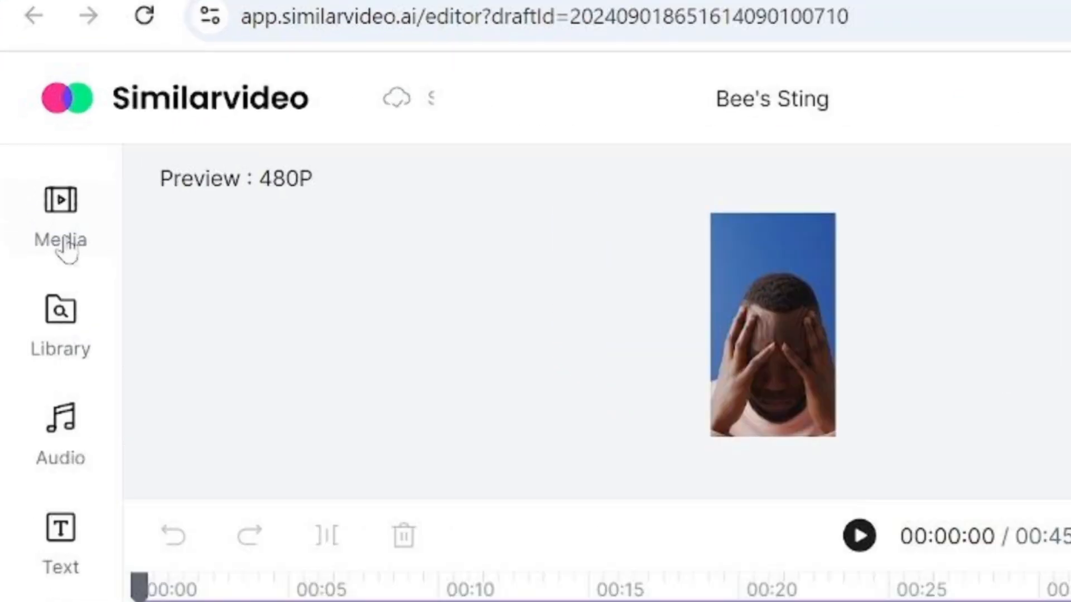
pyautogui.scroll(-3)
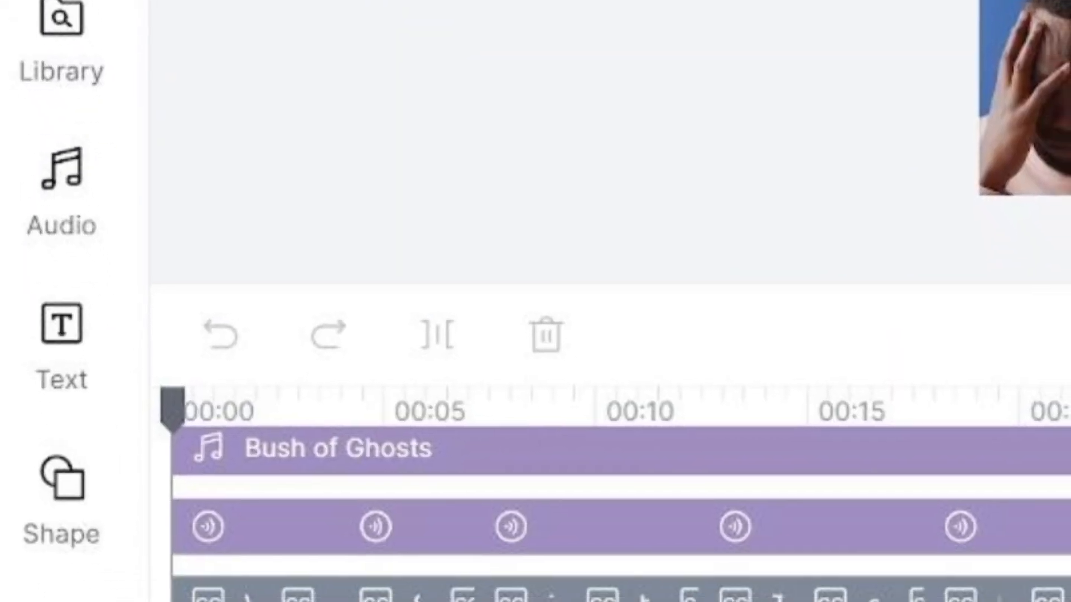
pyautogui.scroll(-3)
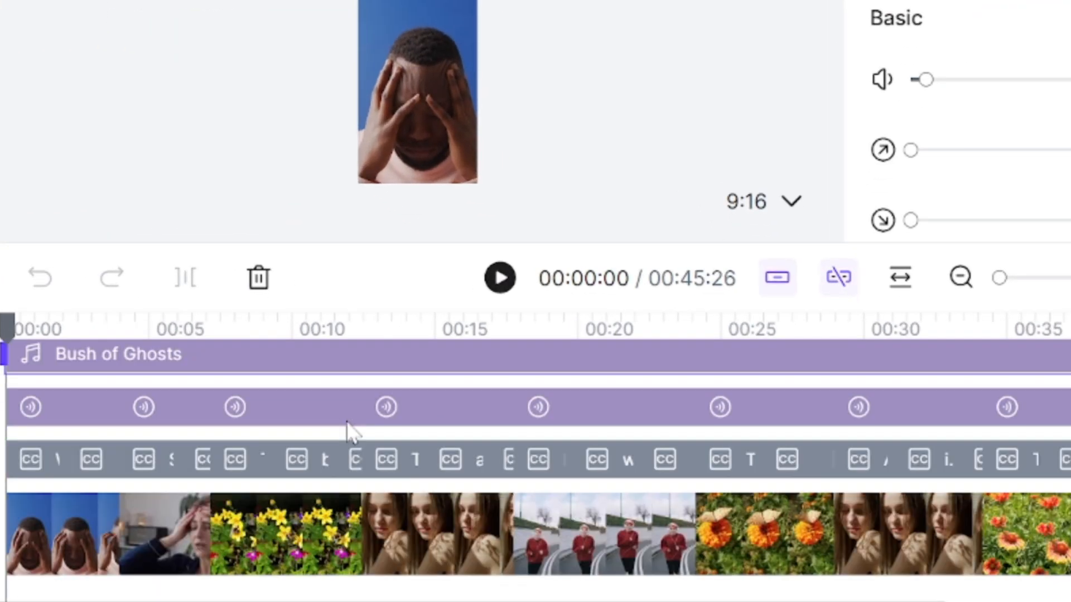
pyautogui.click(234, 407)
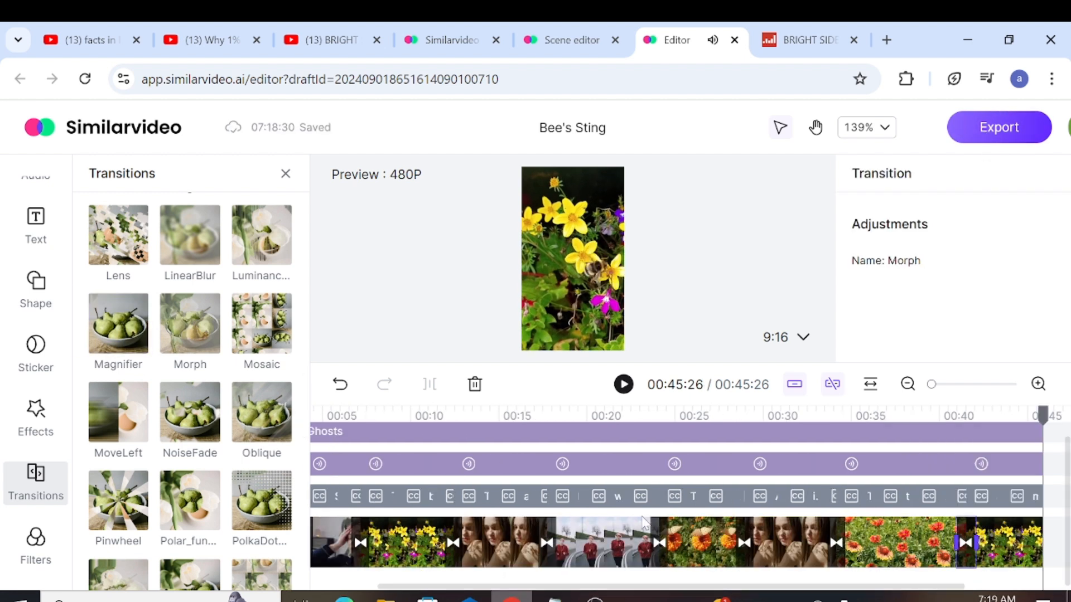
pyautogui.click(999, 127)
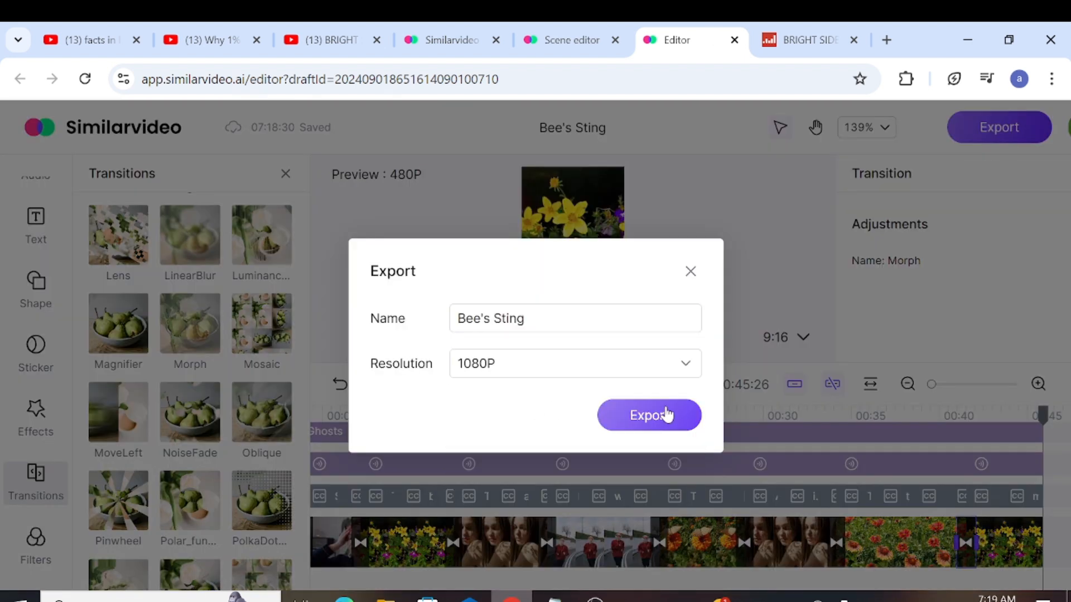